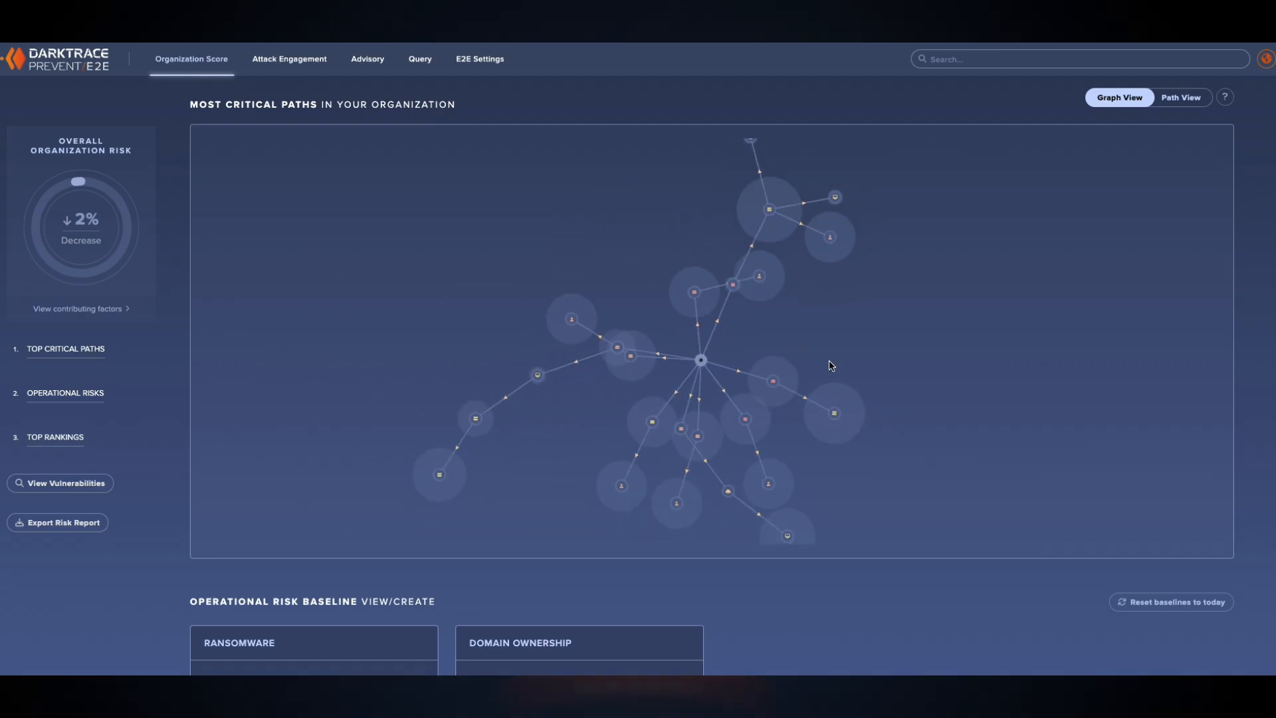
# Step: Scroll the Organization Score page down to the Most Vulnerable Devices and Most Damaging CVEs tables
pyautogui.scroll(-3)
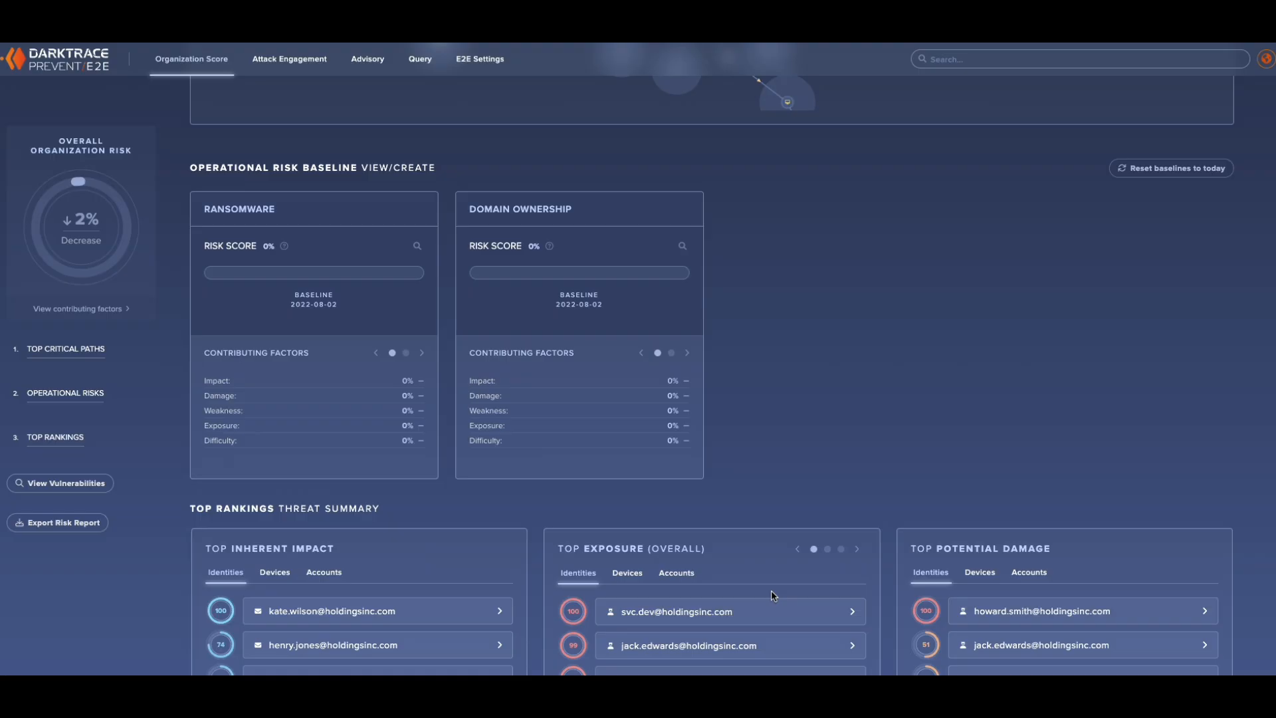
pyautogui.scroll(-3)
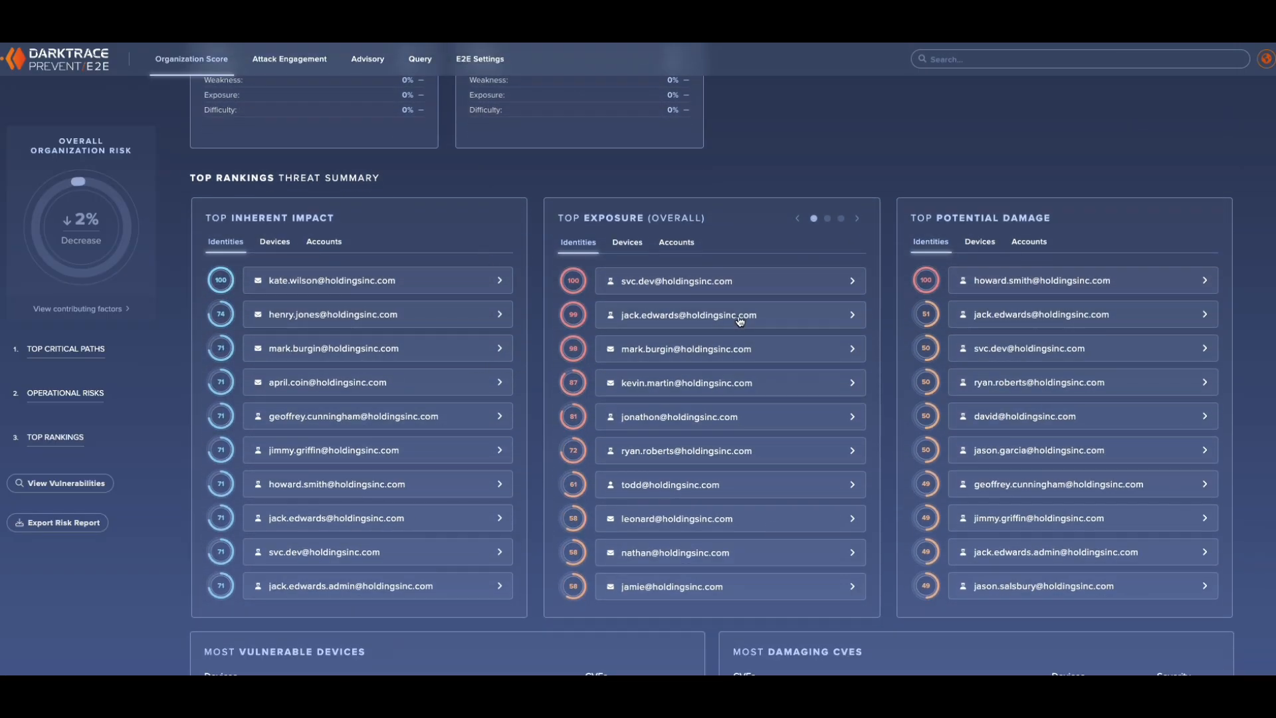
pyautogui.scroll(-3)
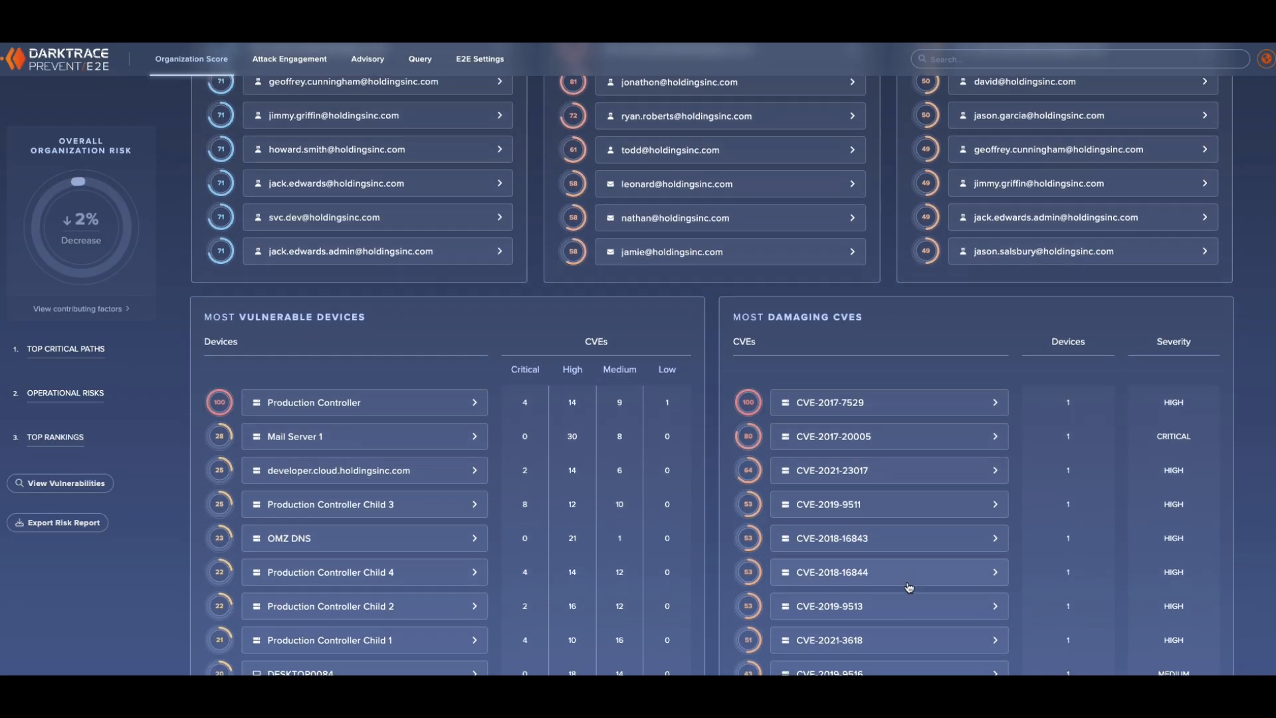
pyautogui.scroll(-3)
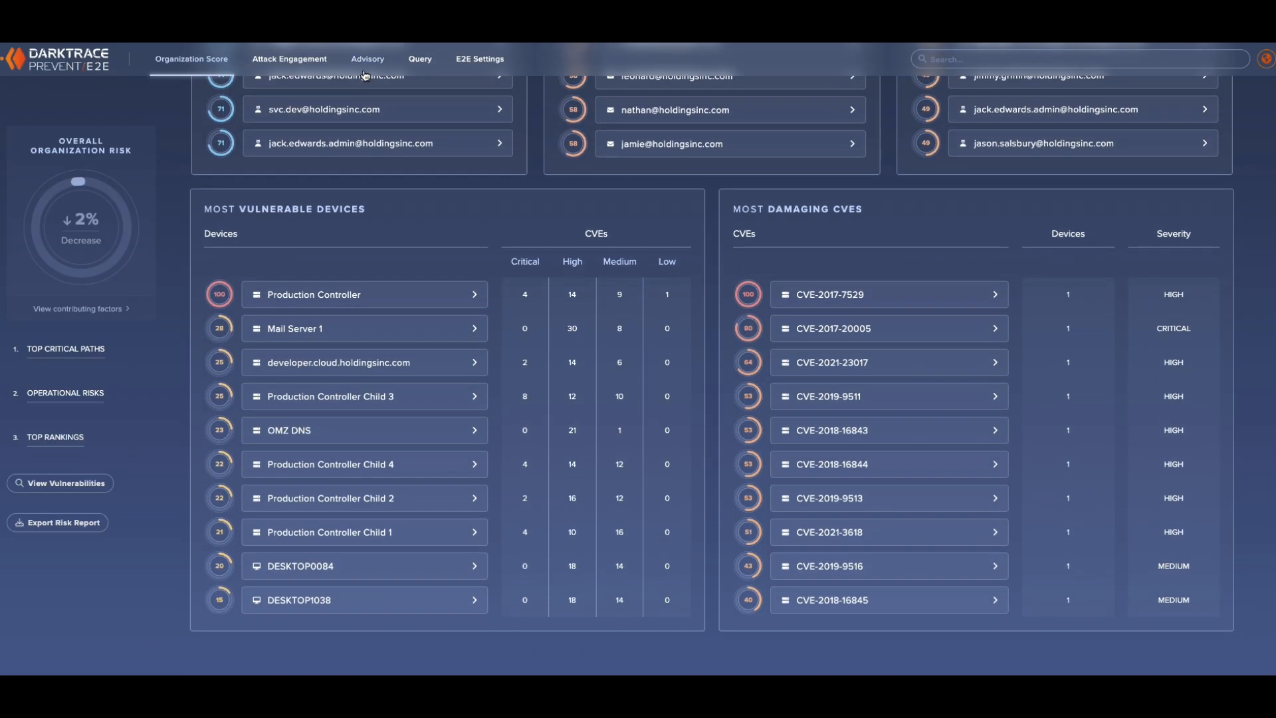
pyautogui.click(288, 58)
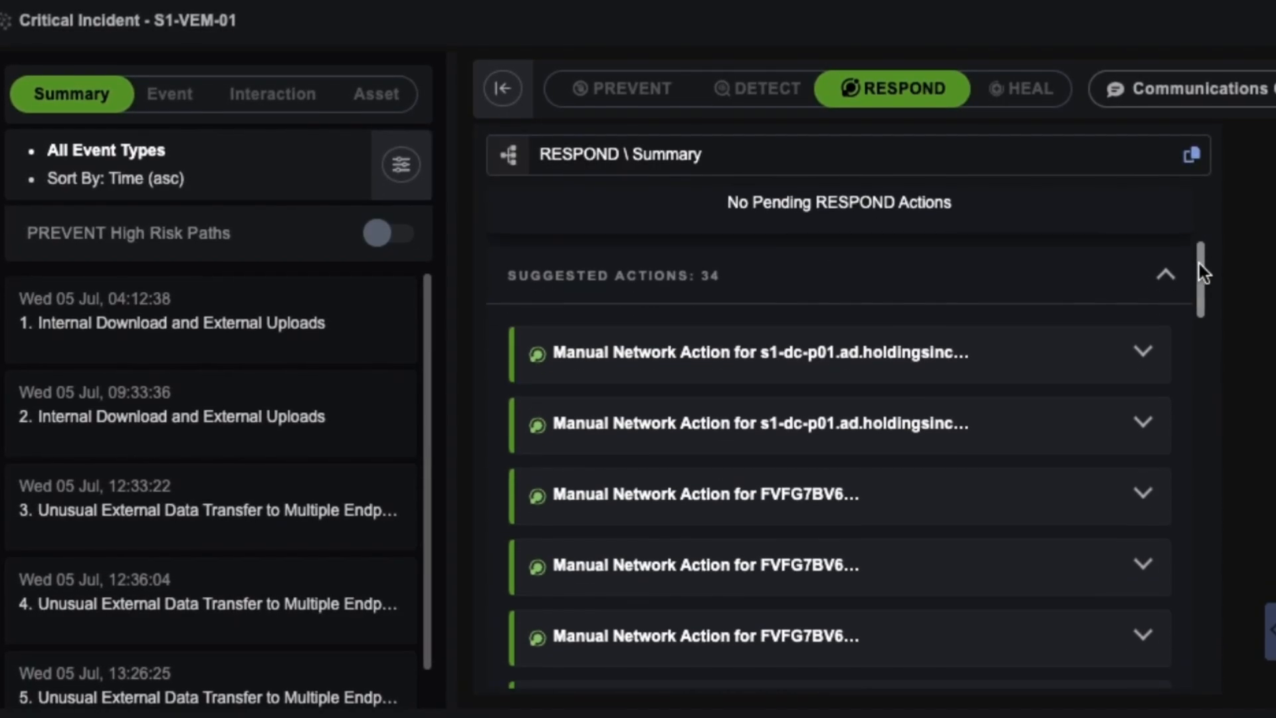
# Step: Scroll the Suggested Actions list of incident S1-VEM-01's RESPOND tab
pyautogui.scroll(-3)
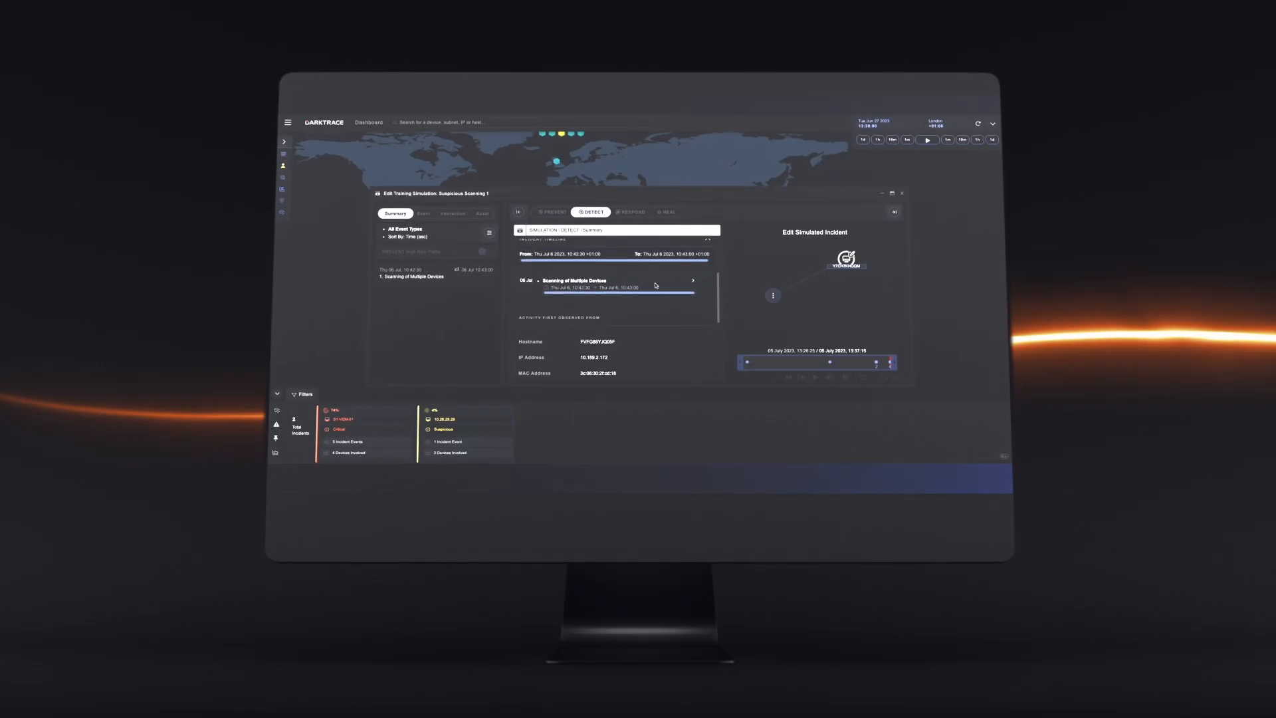
# Step: Show the Suspicious Scanning 1 simulation's DETECT summary and Edit Simulated Incident panel
pyautogui.click(415, 207)
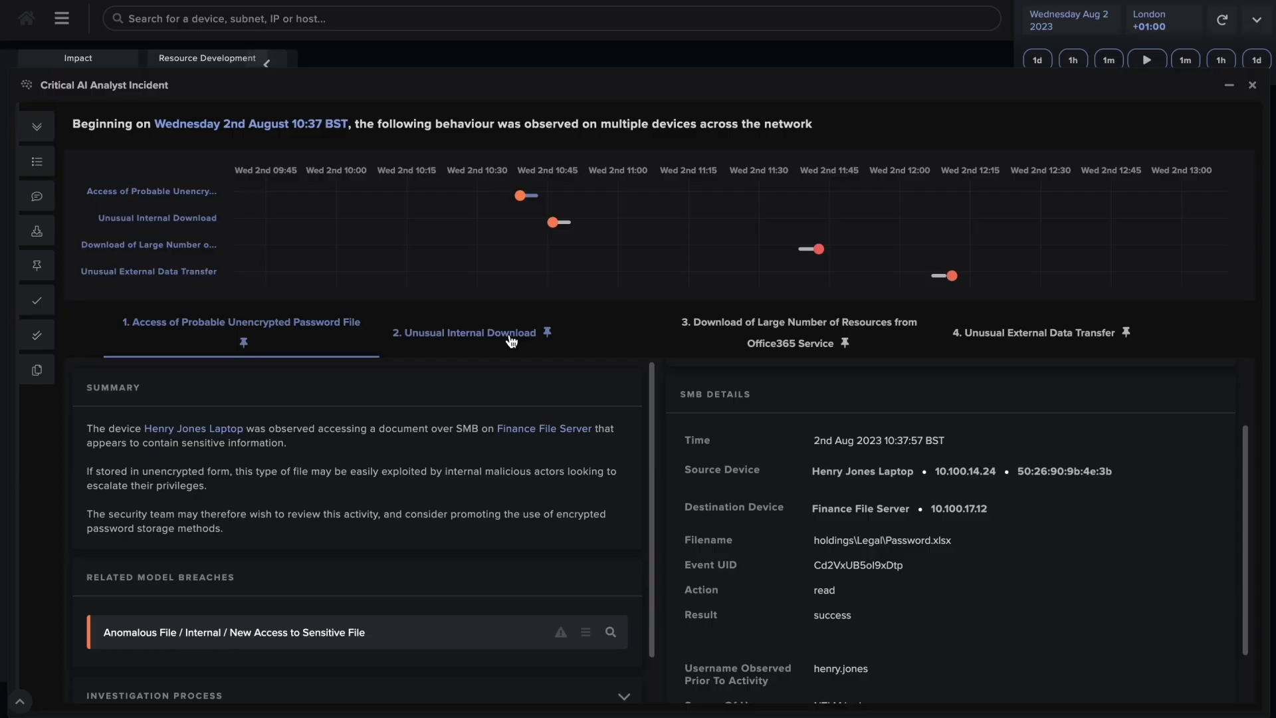
pyautogui.click(463, 333)
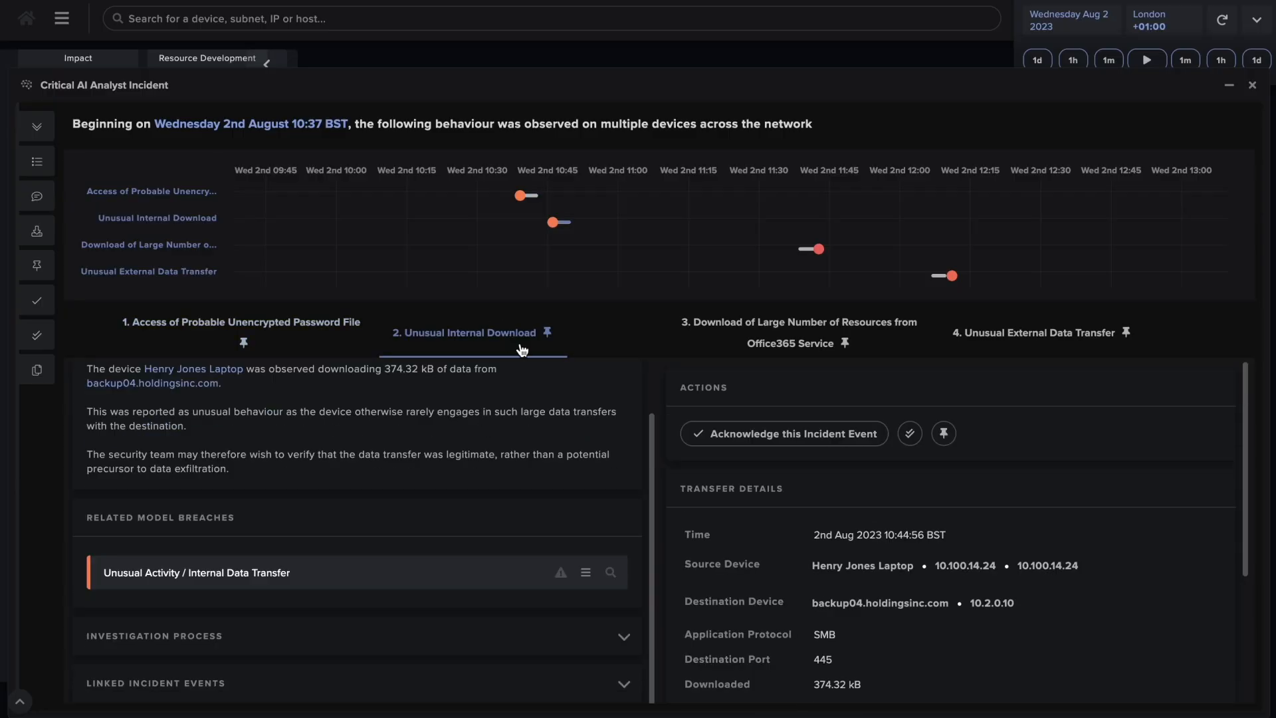